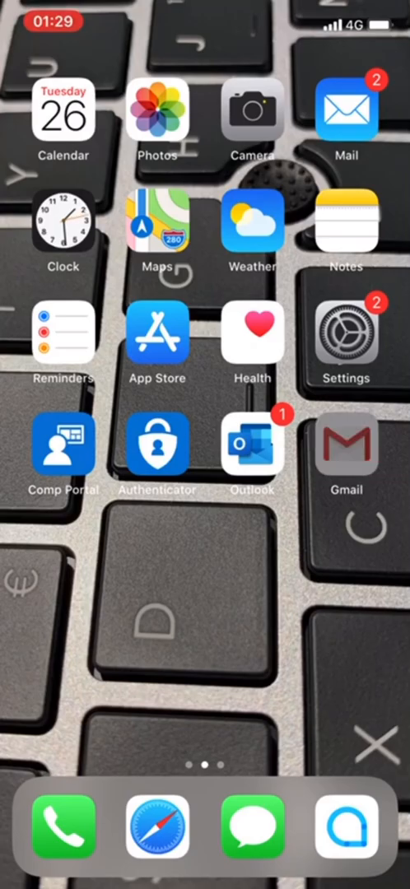
# Launch Gmail and go to Drafts to reach the saved Test draft.
pyautogui.click(346, 452)
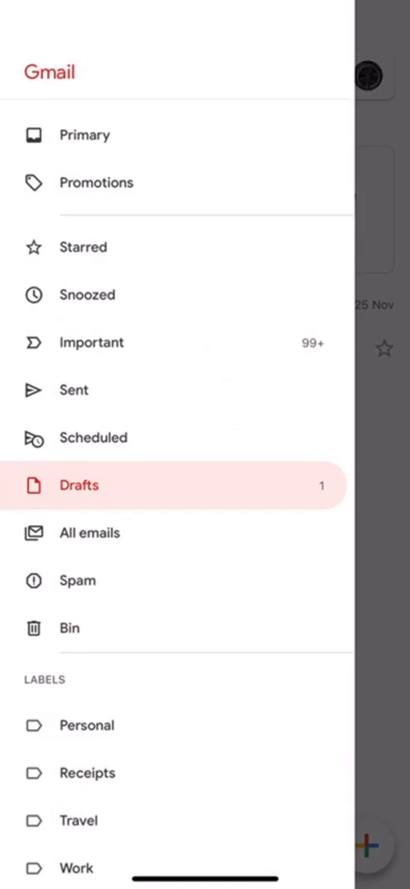
pyautogui.click(75, 483)
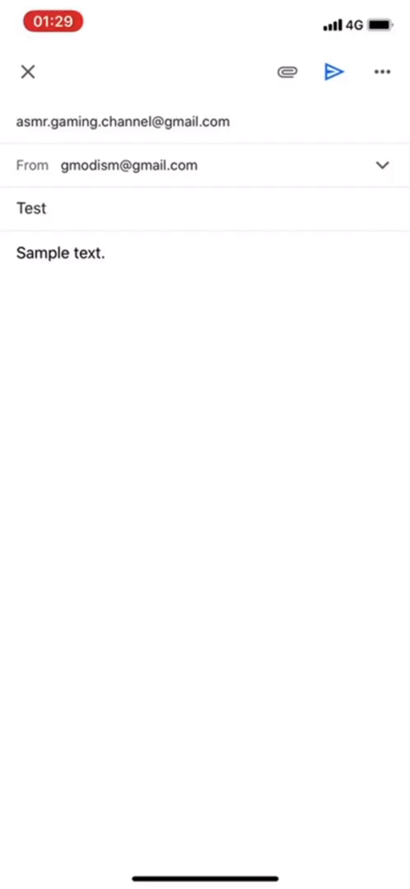
# From the draft's more-options menu, choose Schedule send.
pyautogui.click(379, 72)
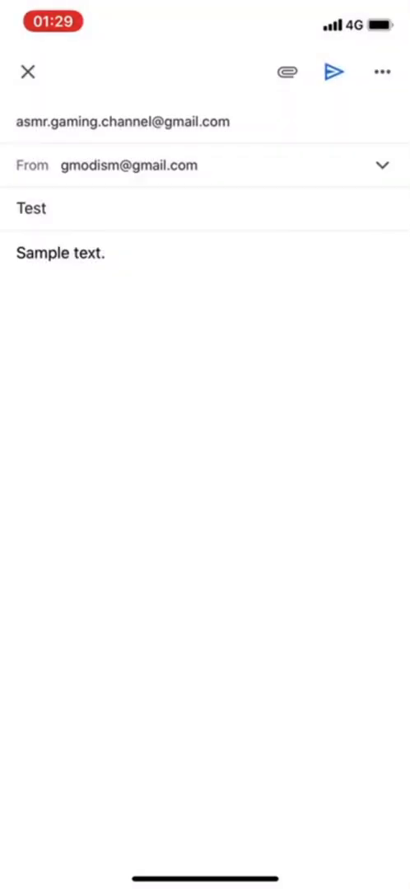
pyautogui.click(379, 74)
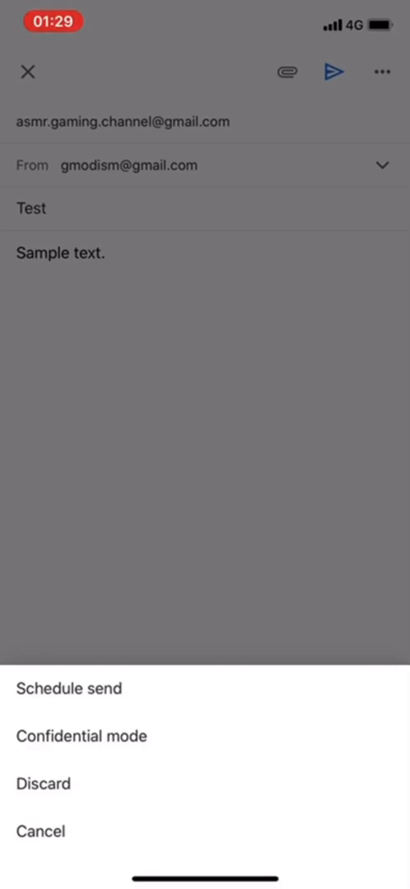
pyautogui.click(69, 688)
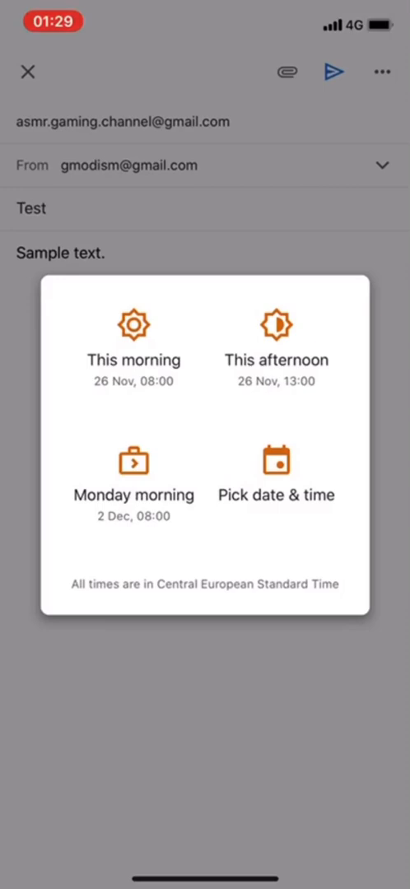
# Pick a custom send time of Wed 4 Dec at 22:58 and save it.
pyautogui.click(277, 474)
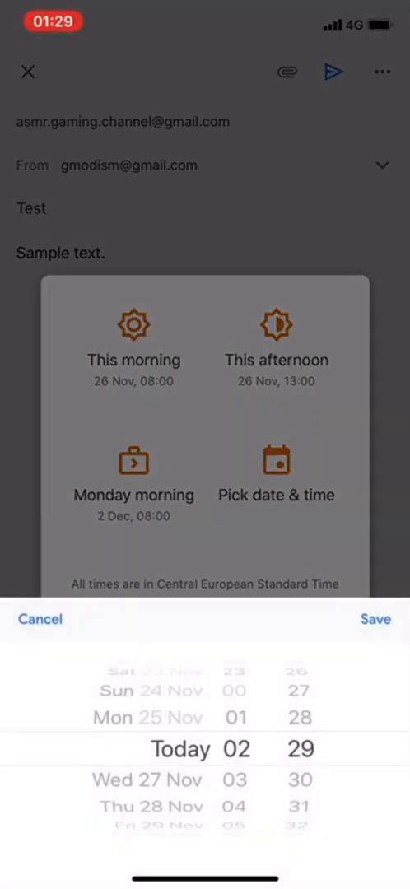
pyautogui.scroll(-3)
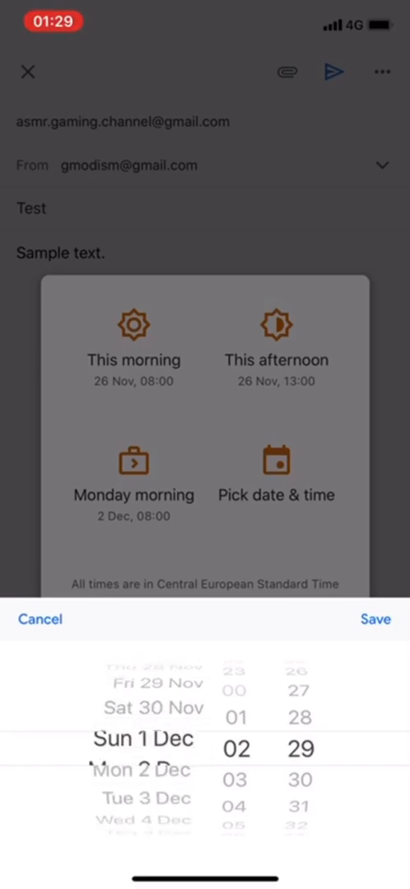
pyautogui.scroll(-3)
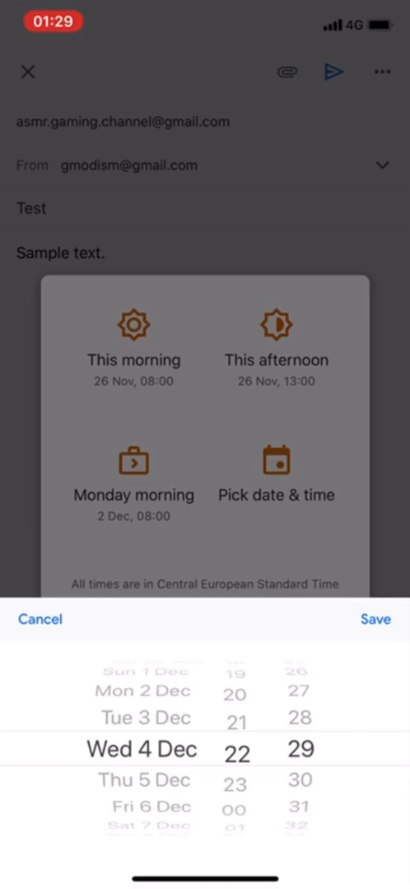
pyautogui.scroll(-3)
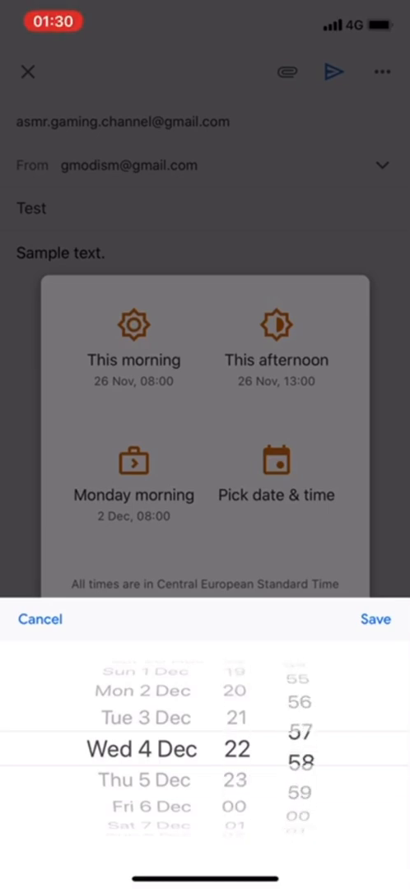
pyautogui.click(376, 619)
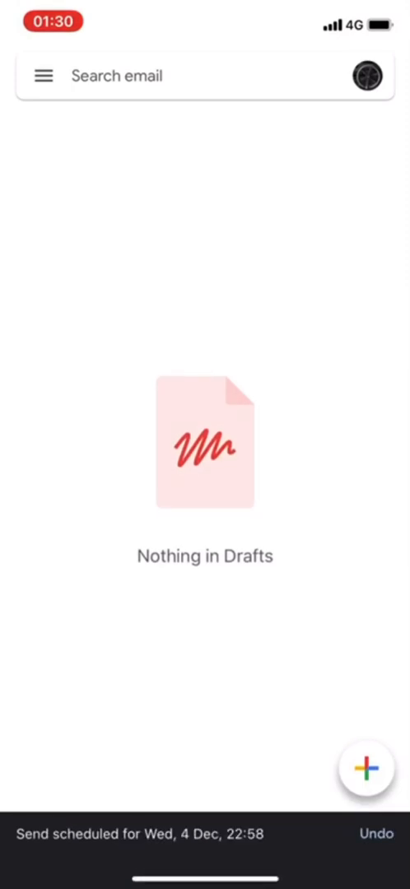
# Go to the Scheduled folder listing the Test email due 4 Dec.
pyautogui.click(39, 76)
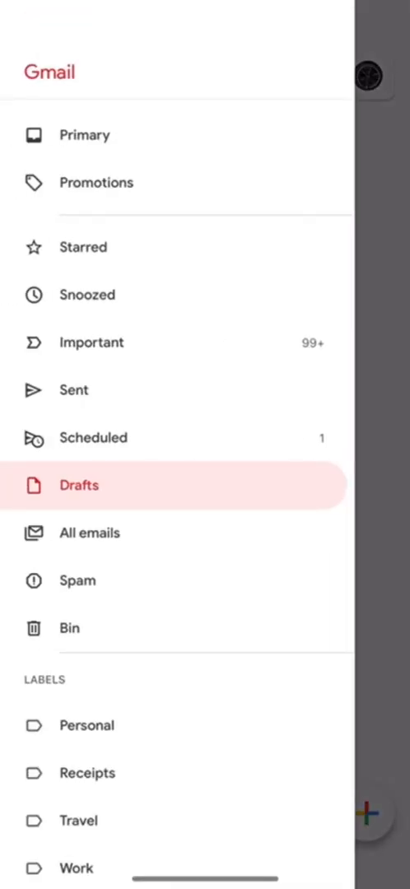
pyautogui.scroll(-3)
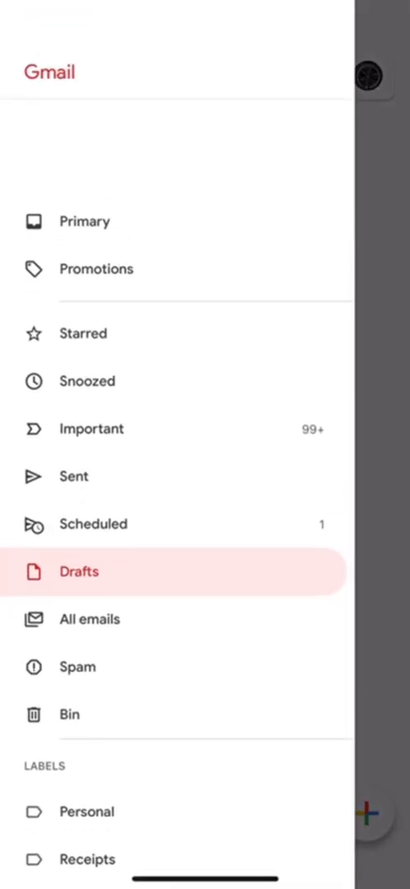
pyautogui.click(92, 523)
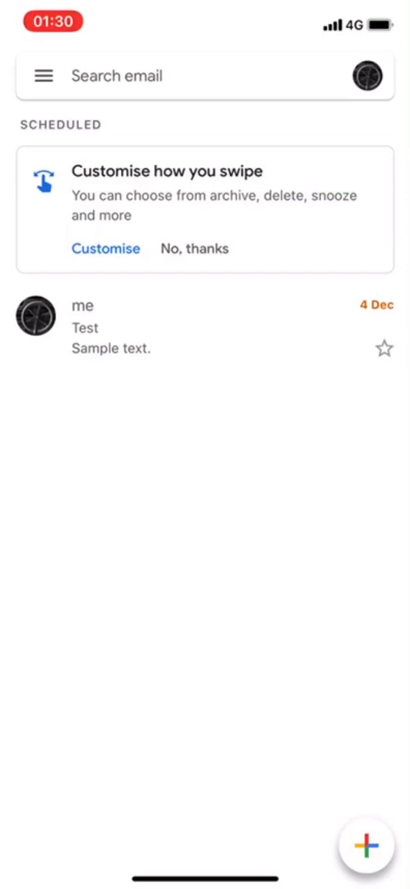
pyautogui.click(42, 76)
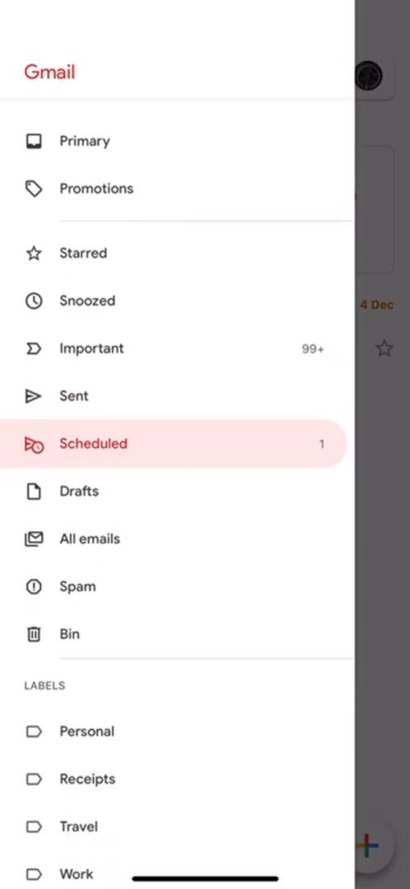